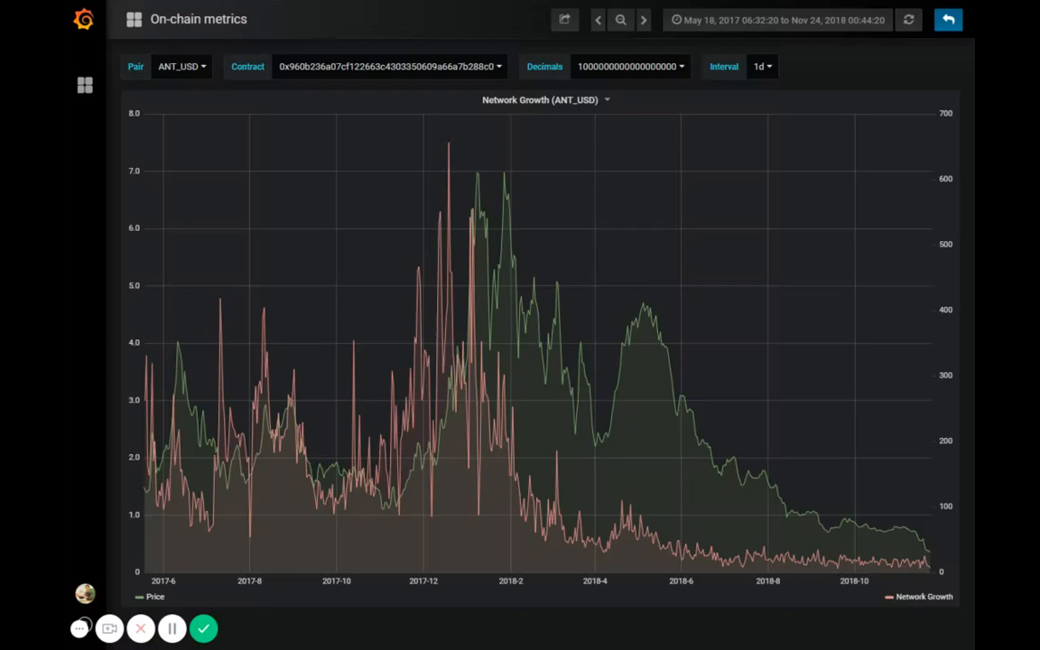
mouse_move(549, 334)
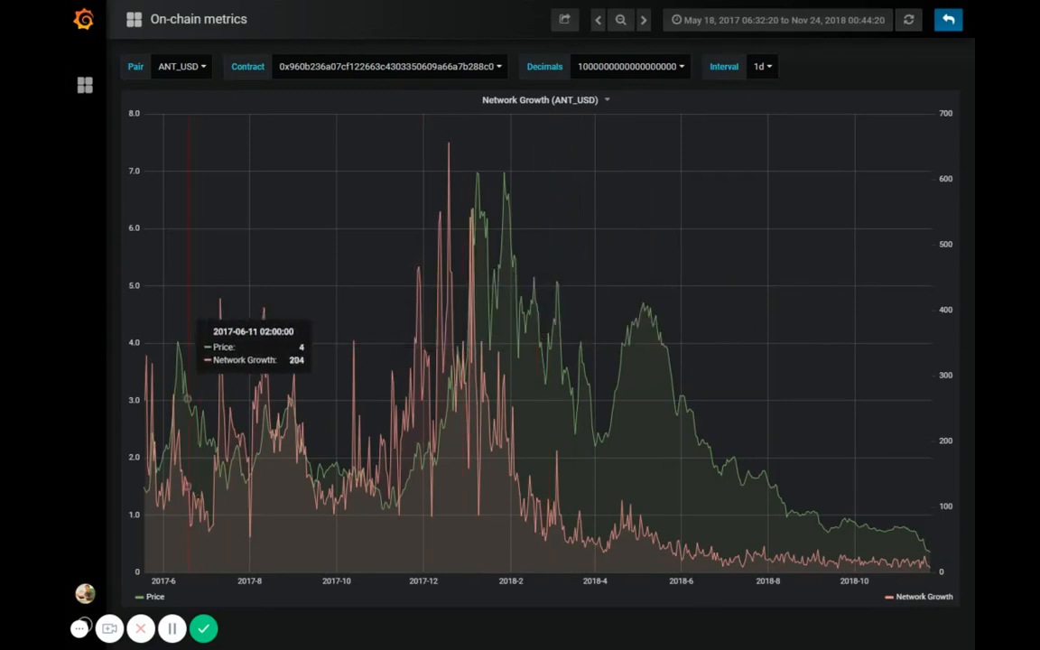
mouse_move(159, 379)
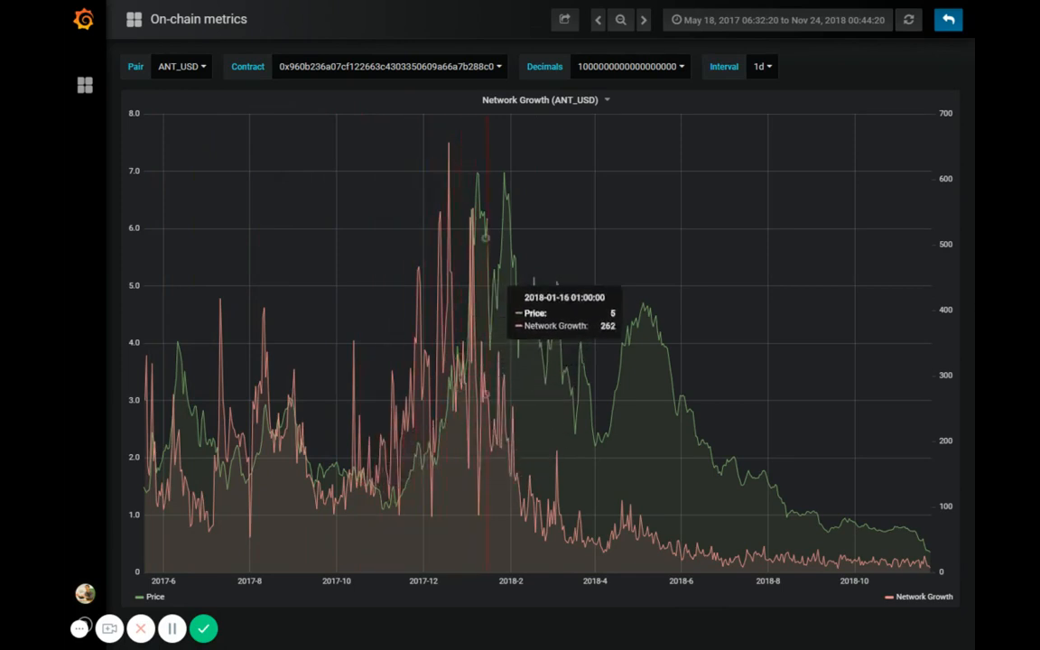
mouse_move(610, 424)
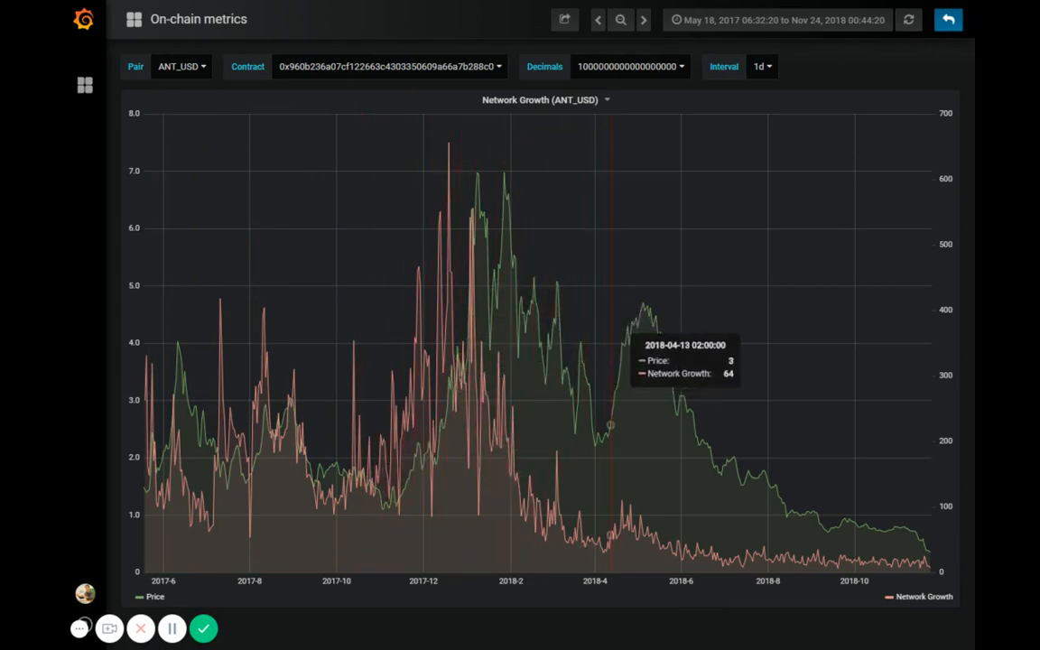
mouse_move(610, 436)
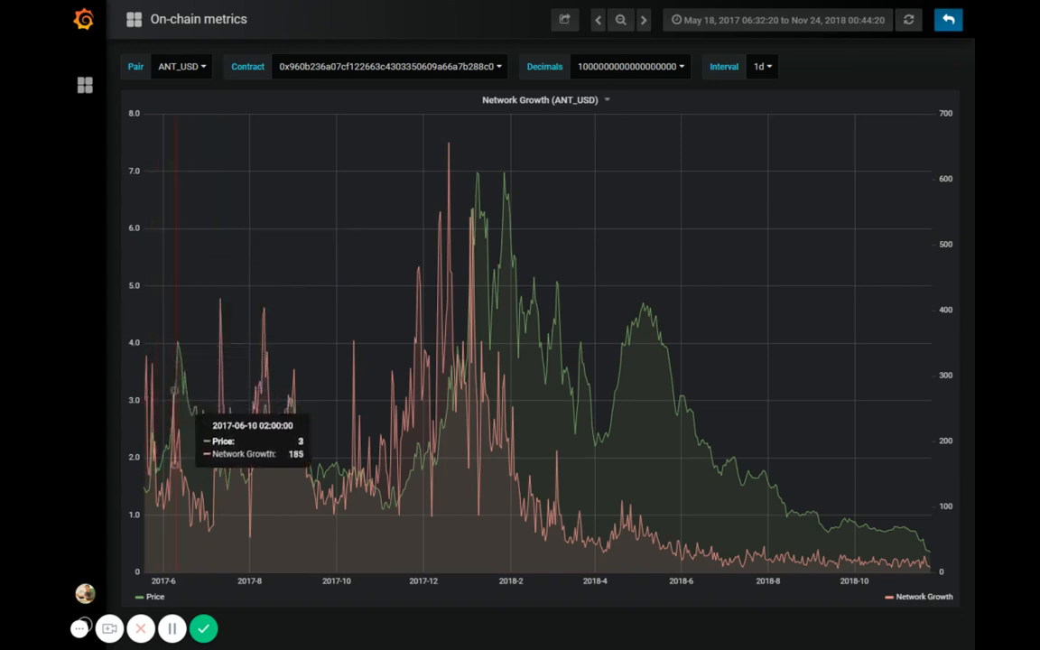
mouse_move(408, 431)
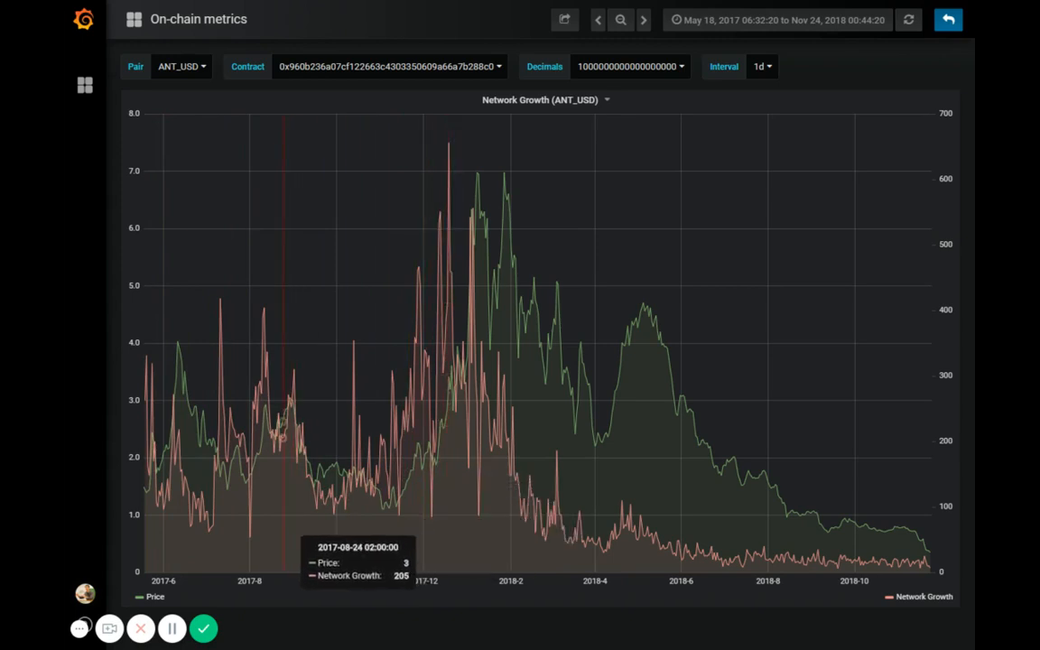
mouse_move(577, 350)
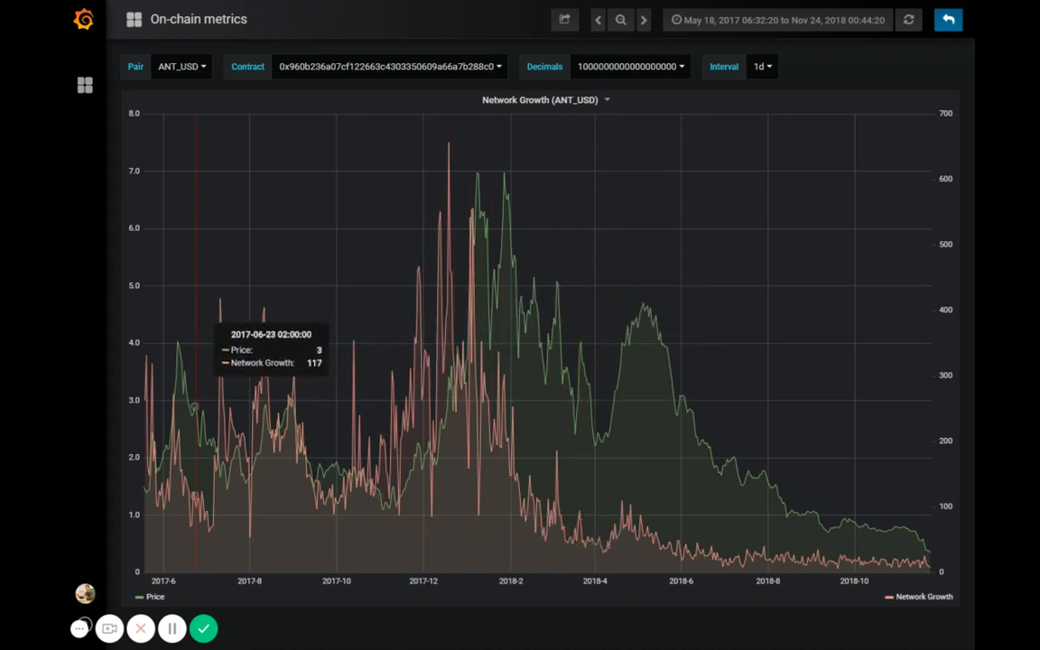
mouse_move(262, 315)
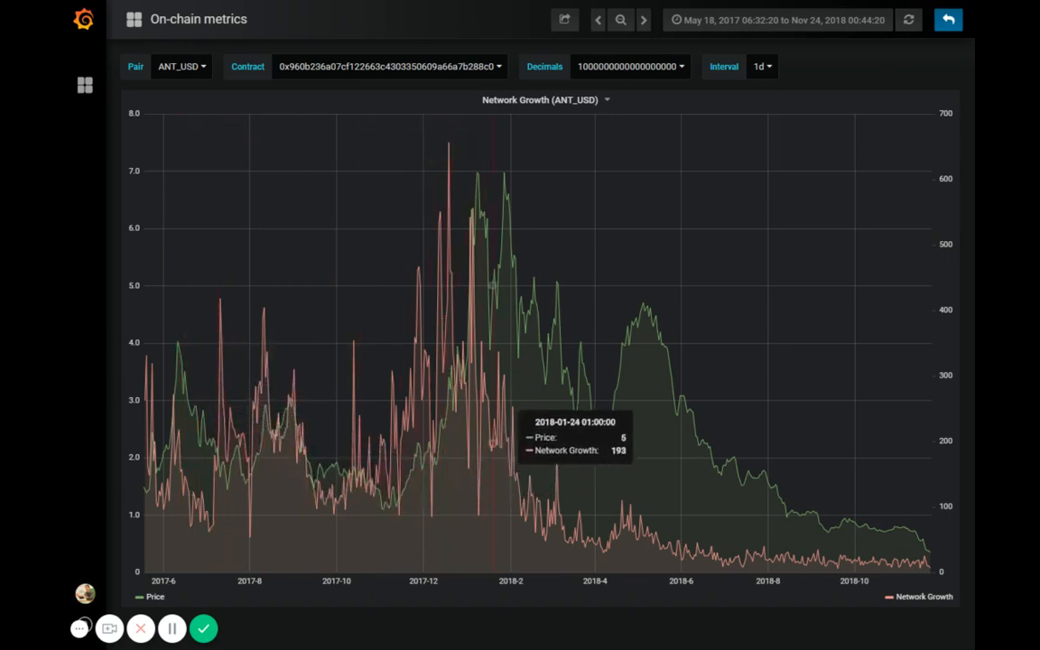
mouse_move(529, 321)
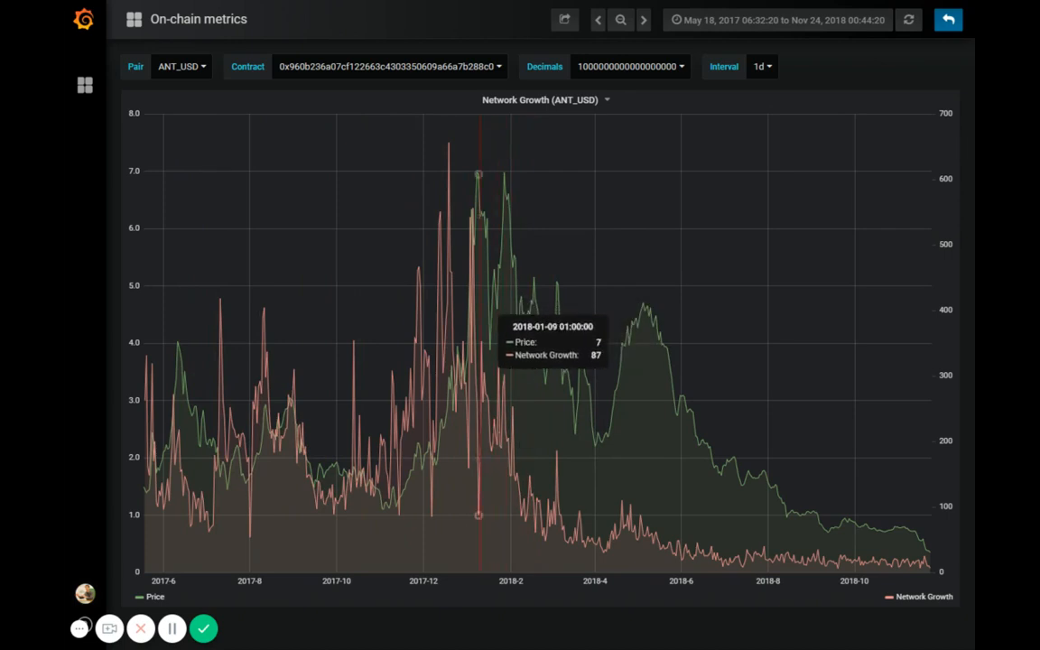
mouse_move(484, 238)
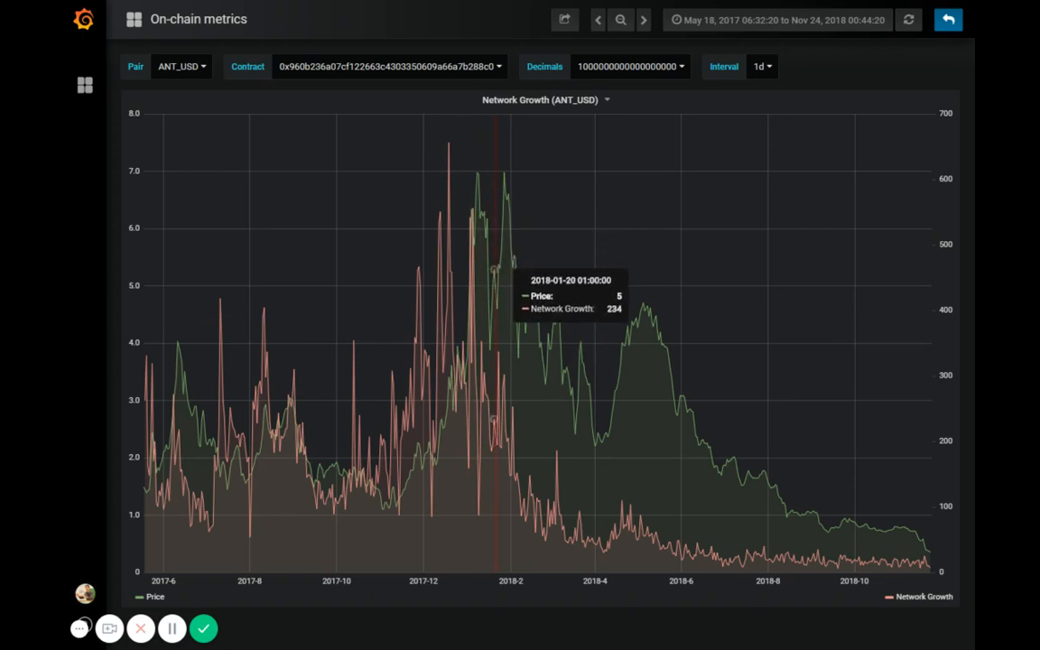
mouse_move(533, 442)
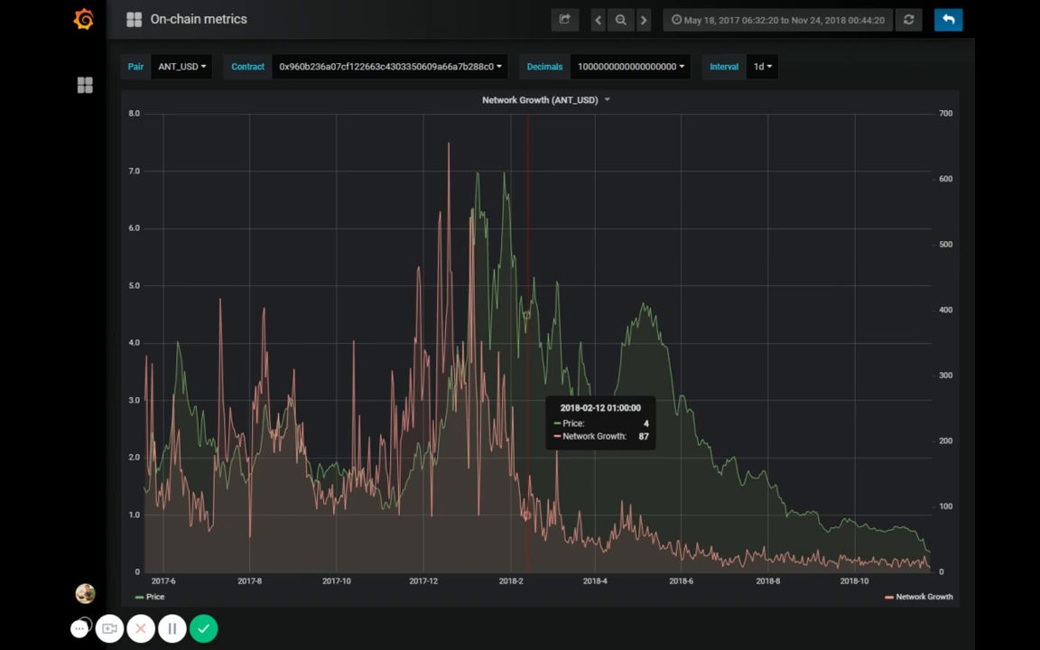
mouse_move(502, 220)
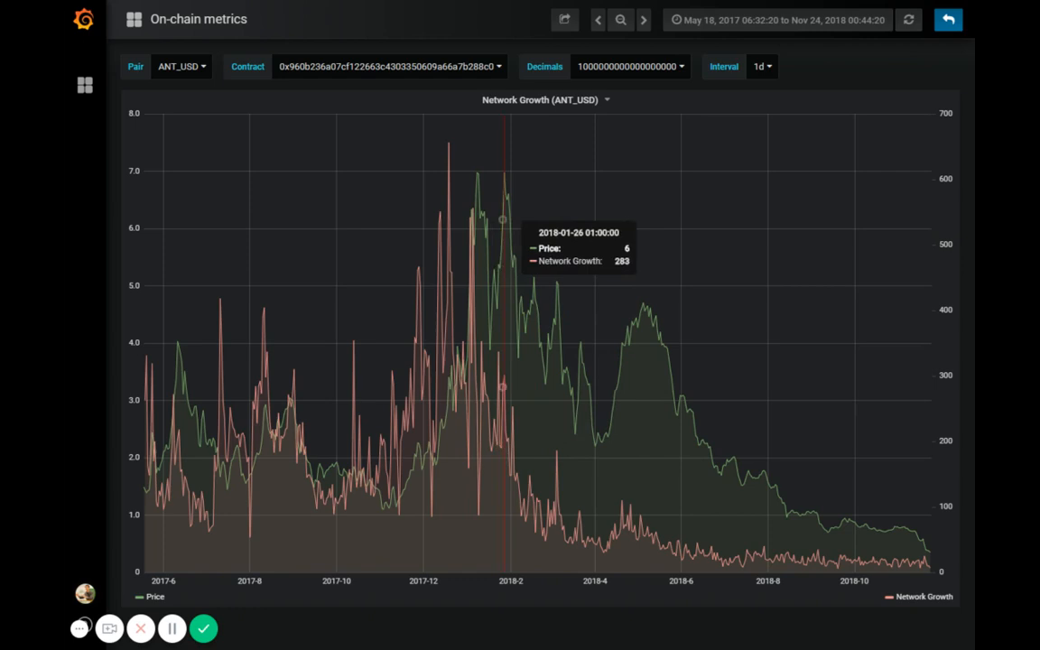
mouse_move(535, 278)
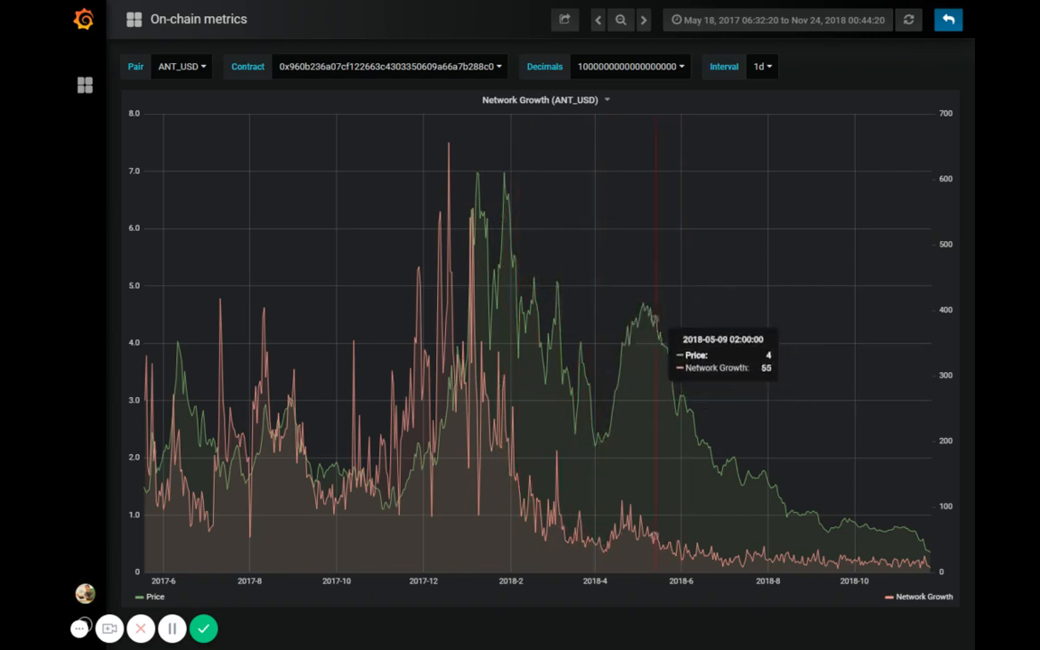
mouse_move(617, 373)
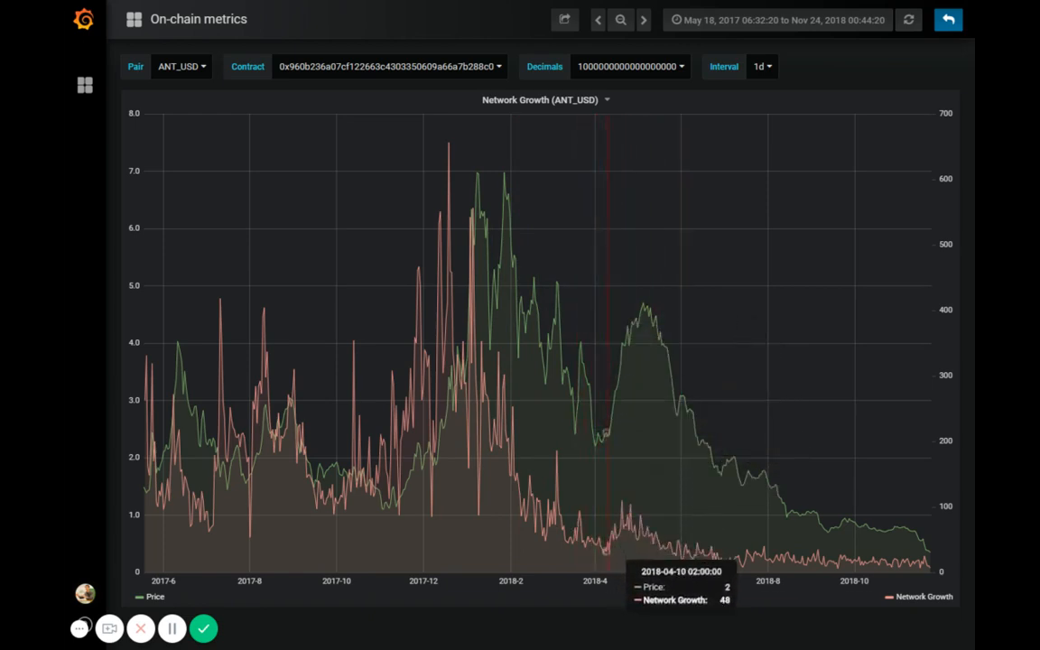
mouse_move(671, 369)
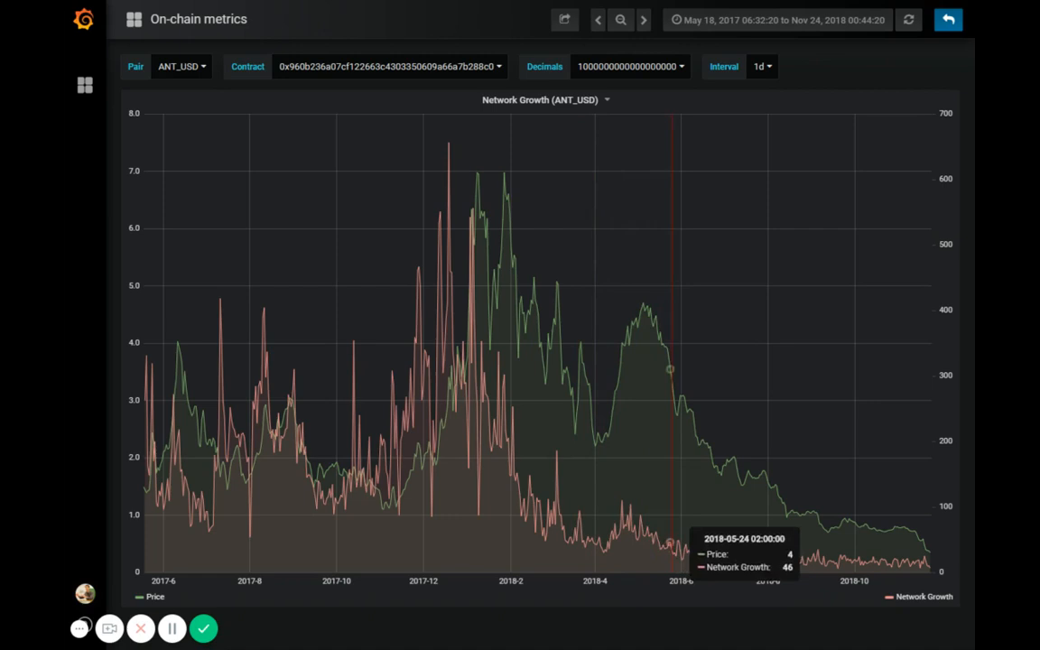